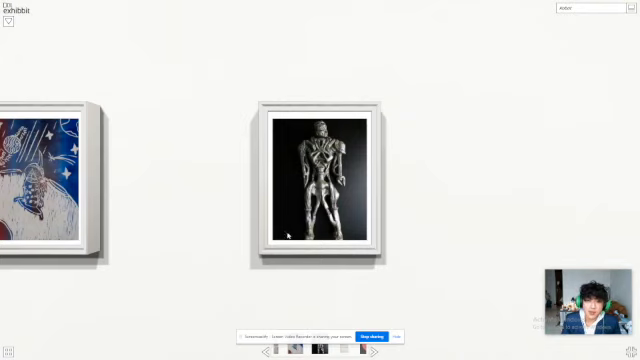
mouse_move(284, 288)
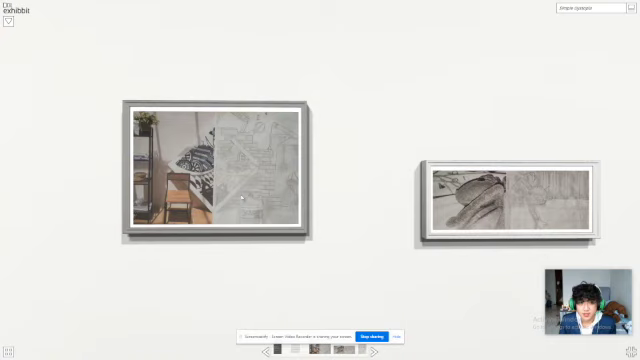
mouse_move(350, 252)
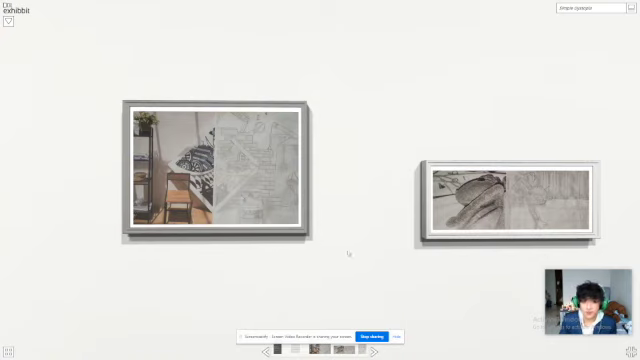